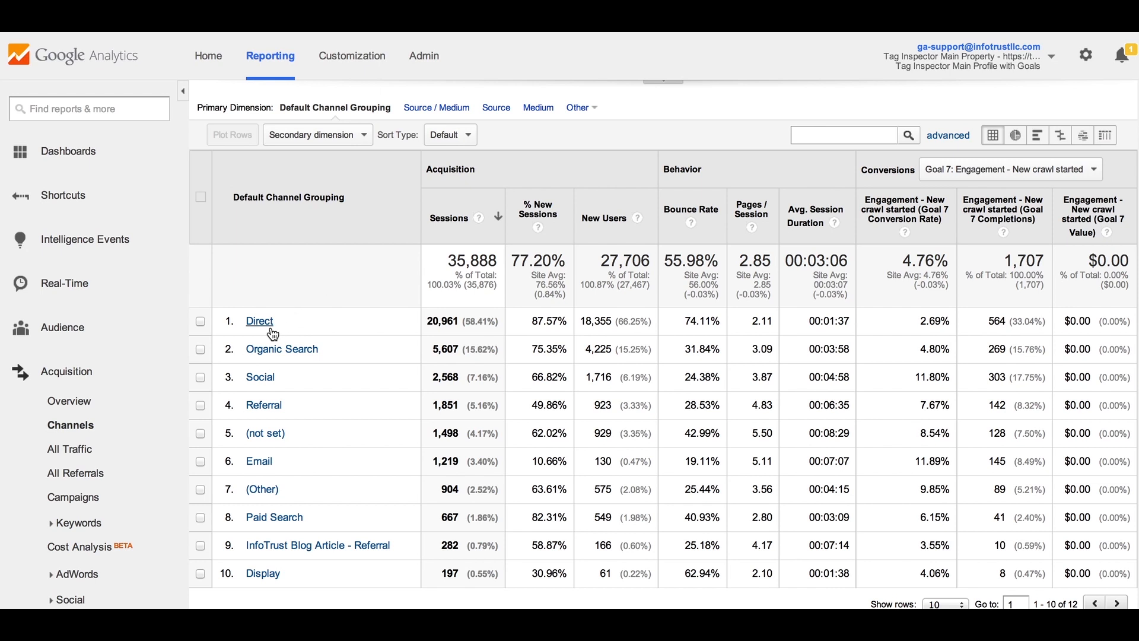
mouse_move(275, 356)
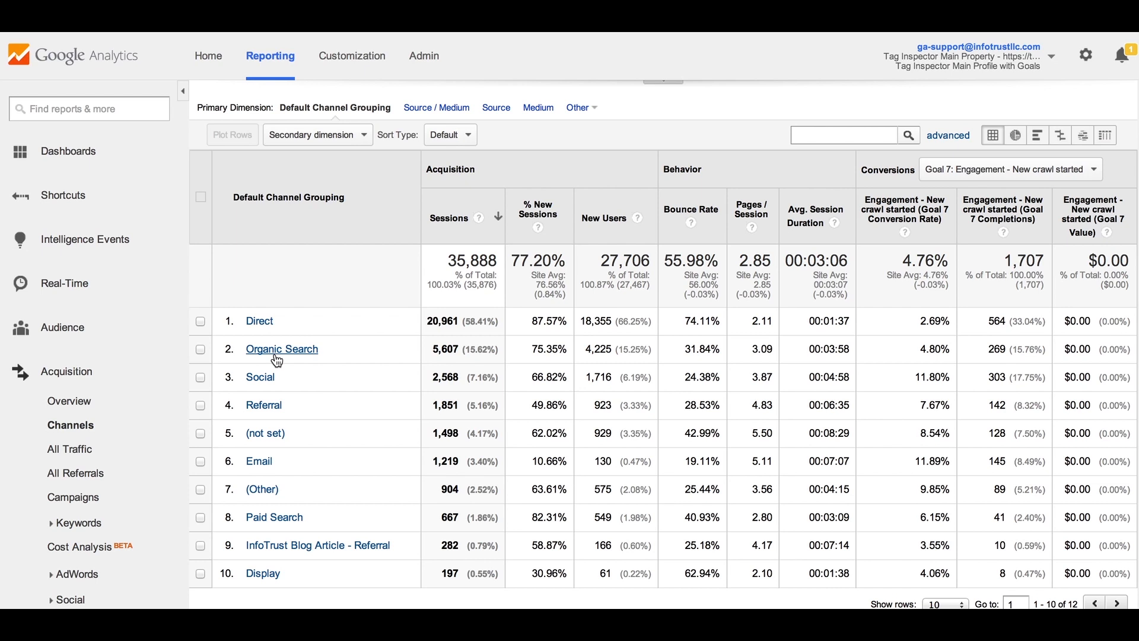
mouse_move(268, 461)
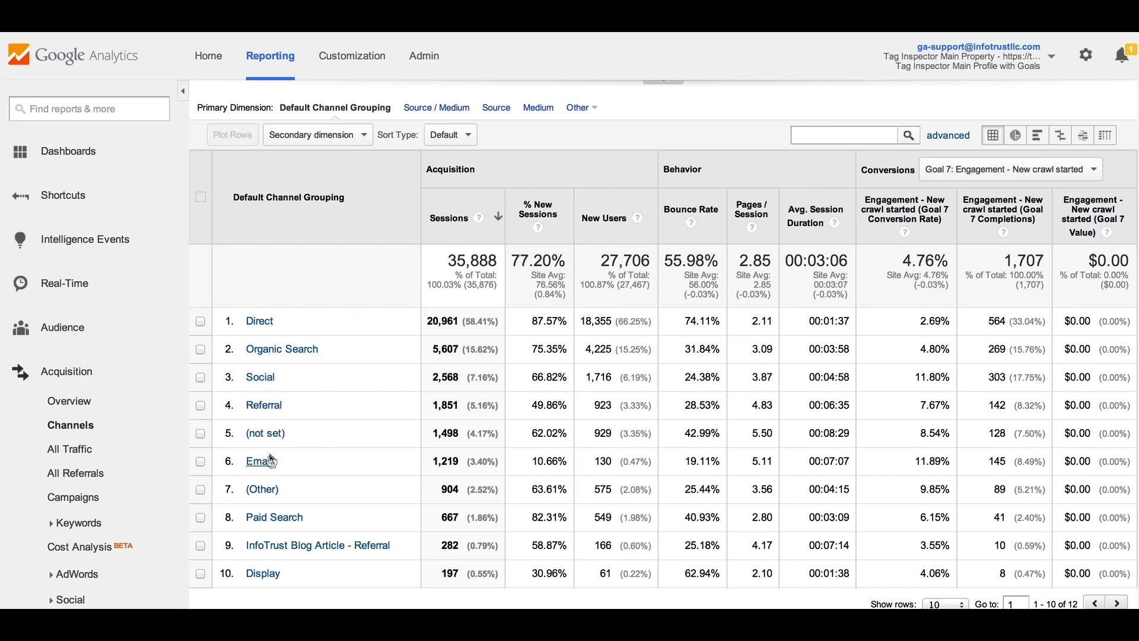
mouse_move(269, 409)
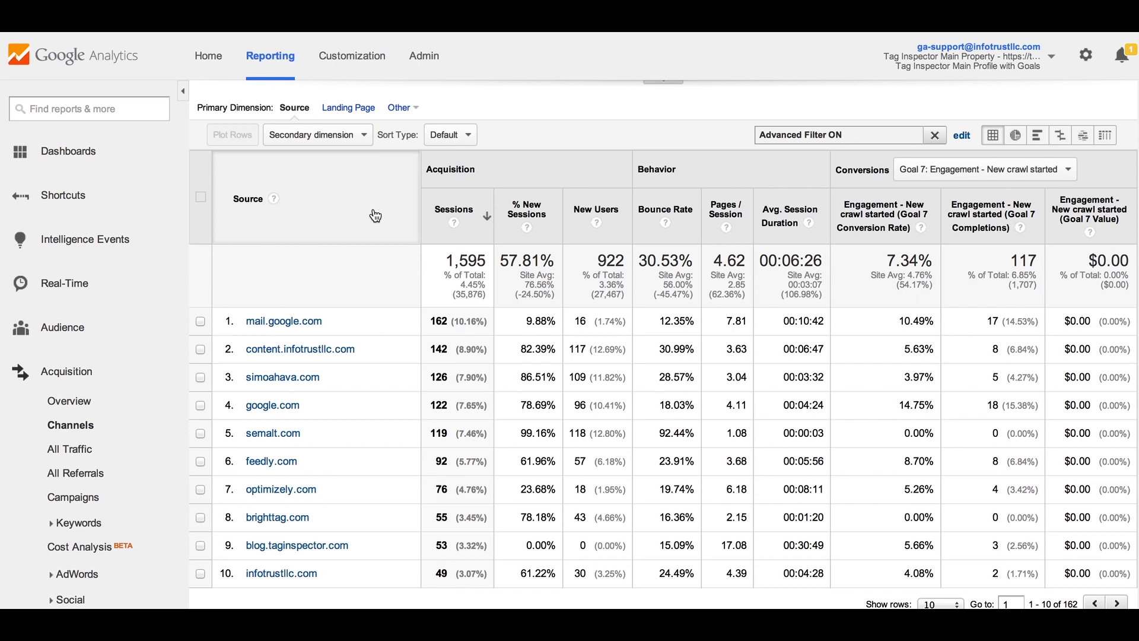
mouse_move(365, 543)
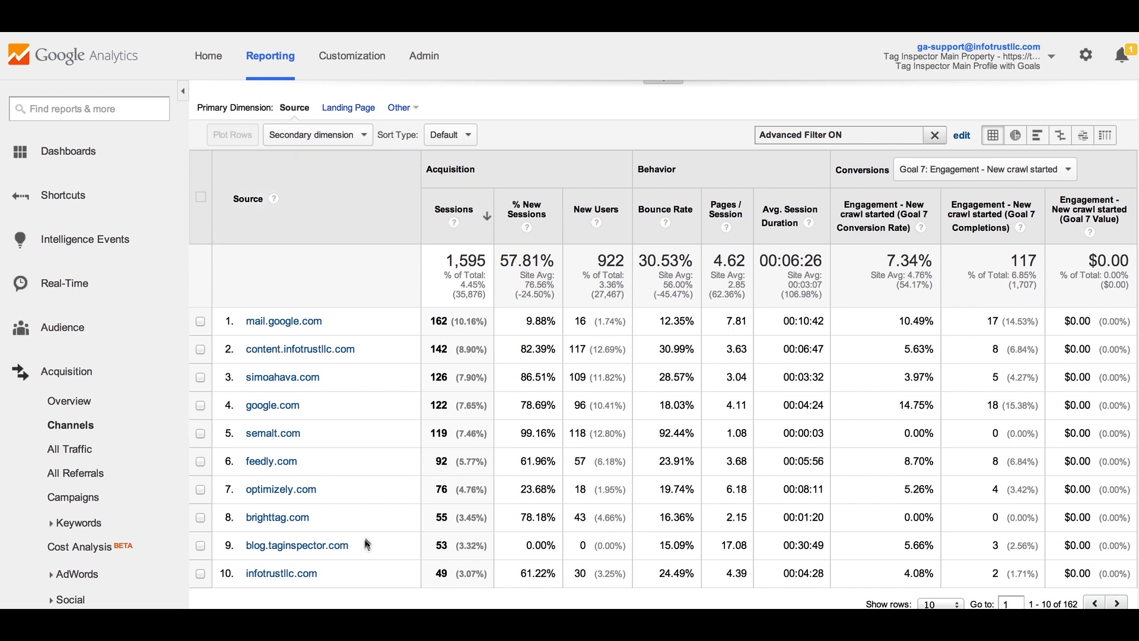
mouse_move(343, 556)
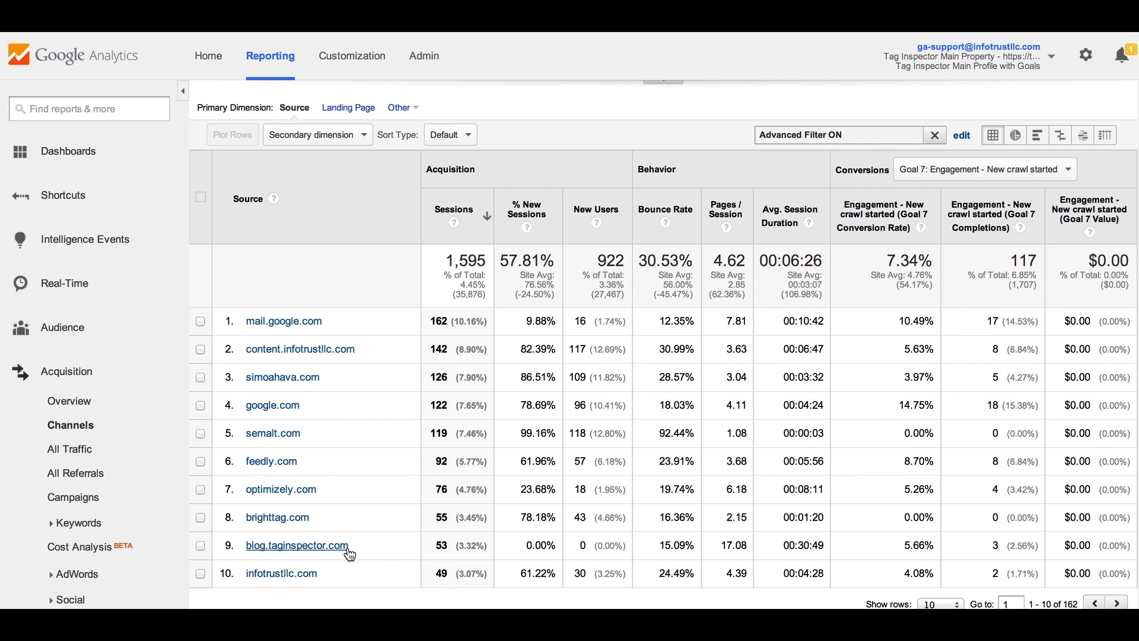
mouse_move(402, 304)
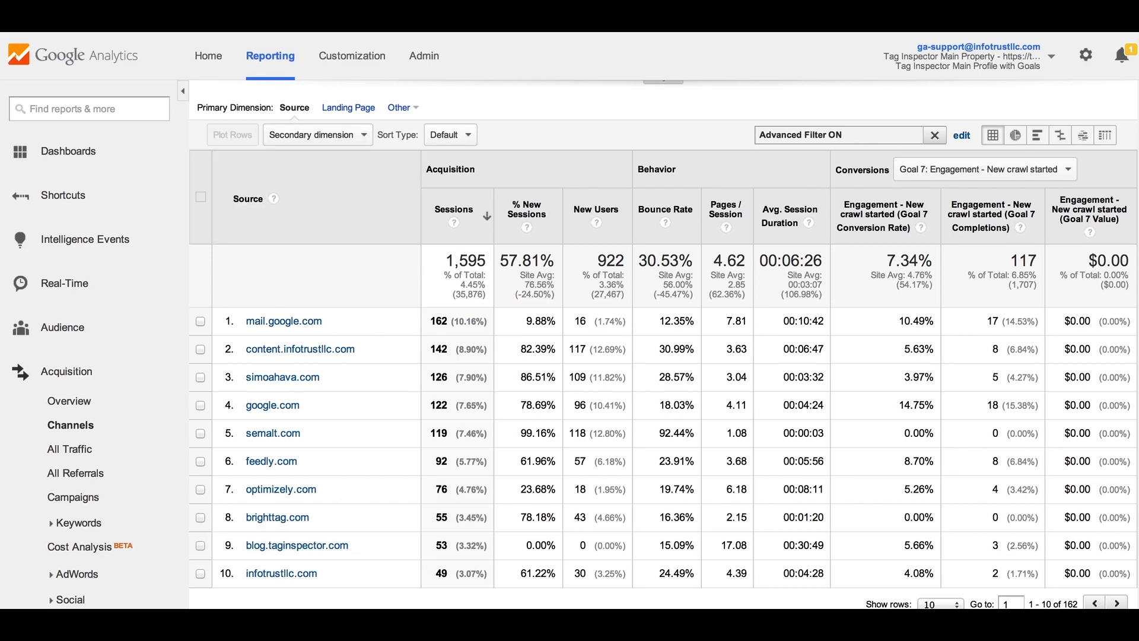
- Navigate Admin > Tracking Info to the Referral Exclusion List with its three excluded domains
click(422, 56)
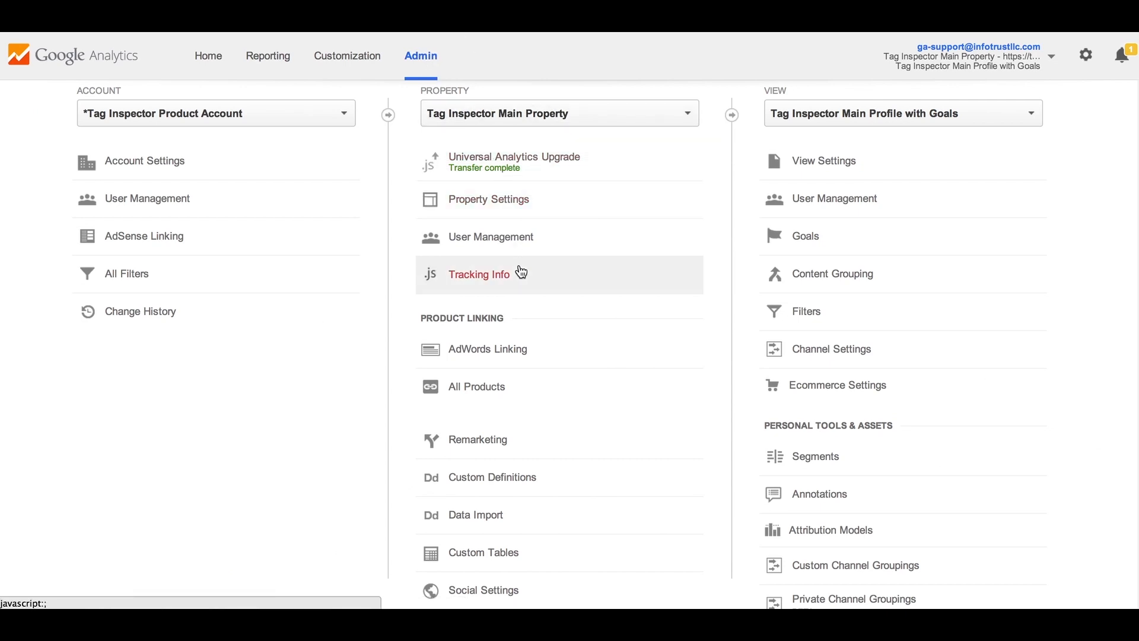
click(479, 274)
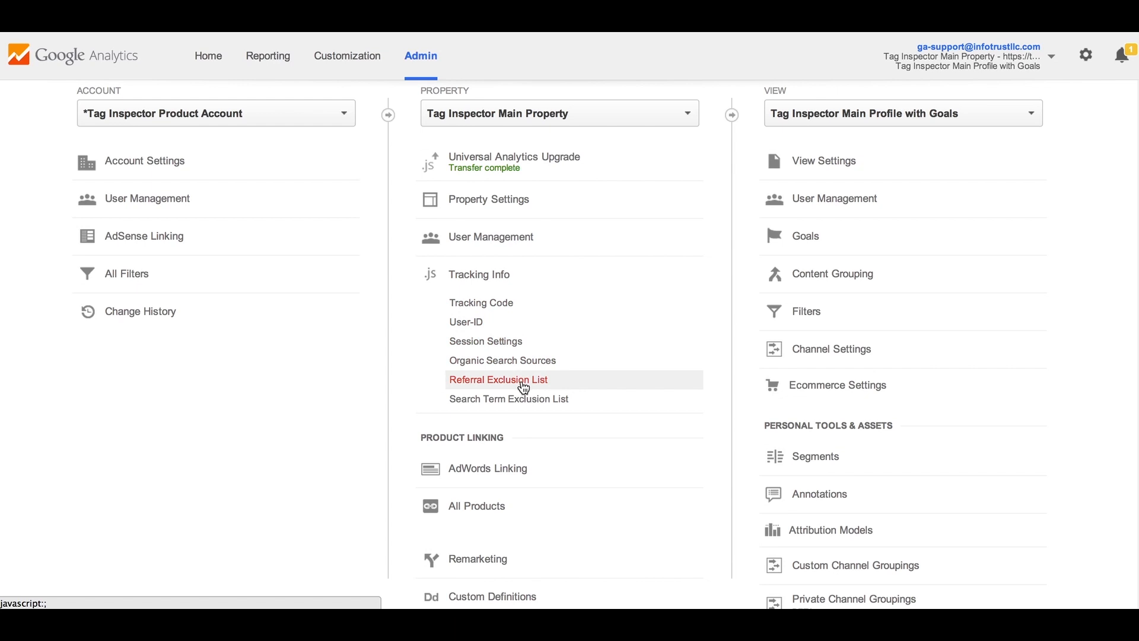
click(498, 379)
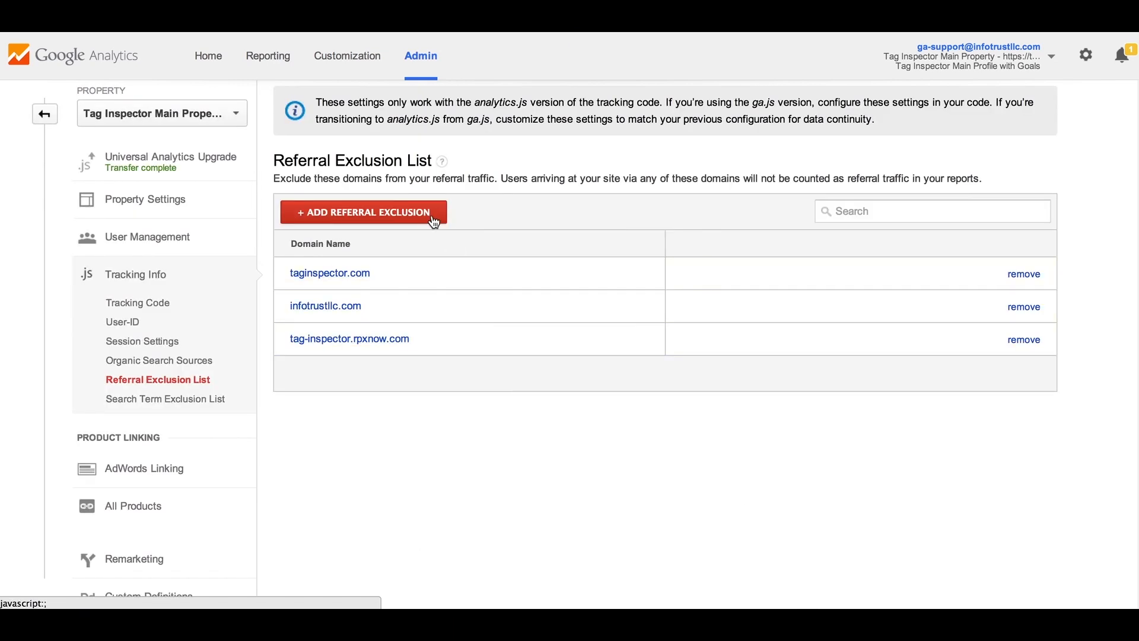
- Add blog.taginspector.com as a new excluded domain and save it to the list
click(363, 211)
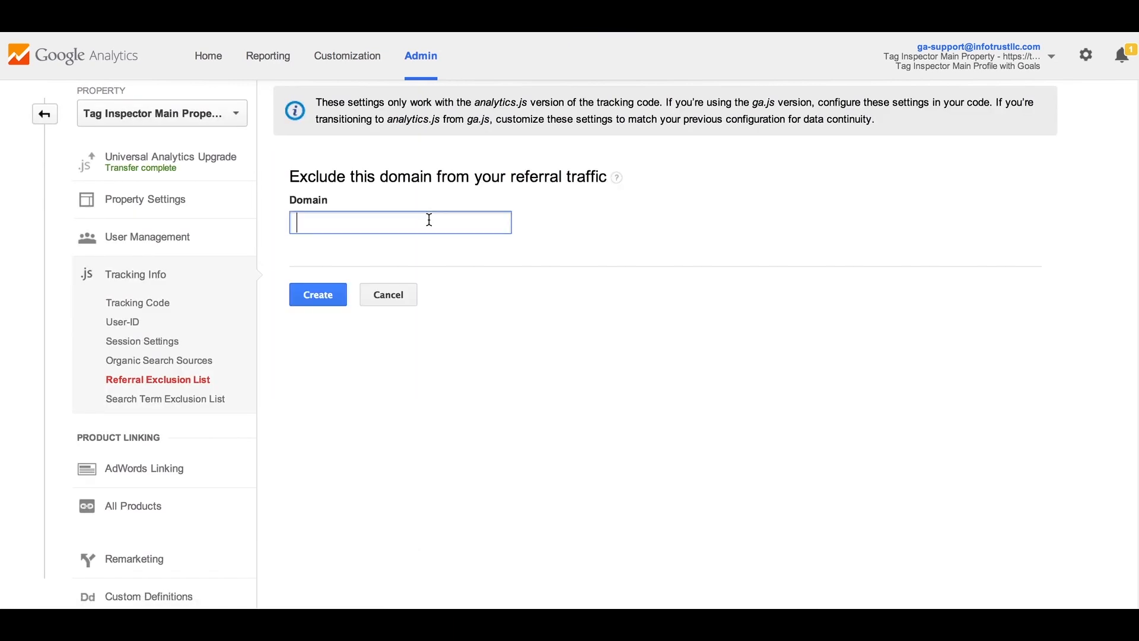
text(blog.ta)
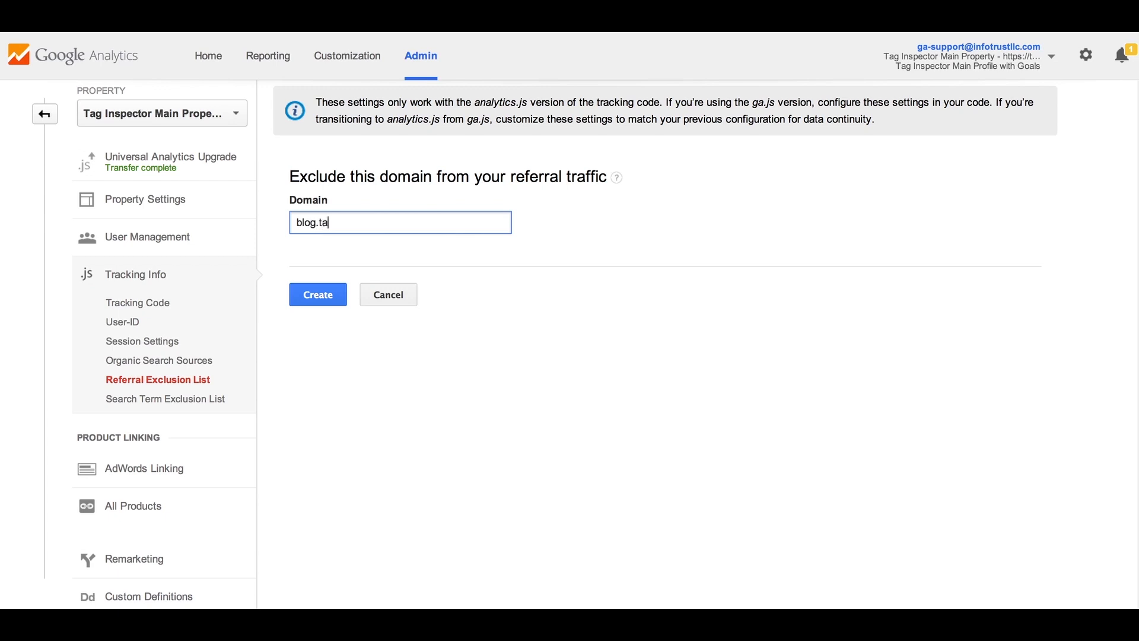
text(ginspector)
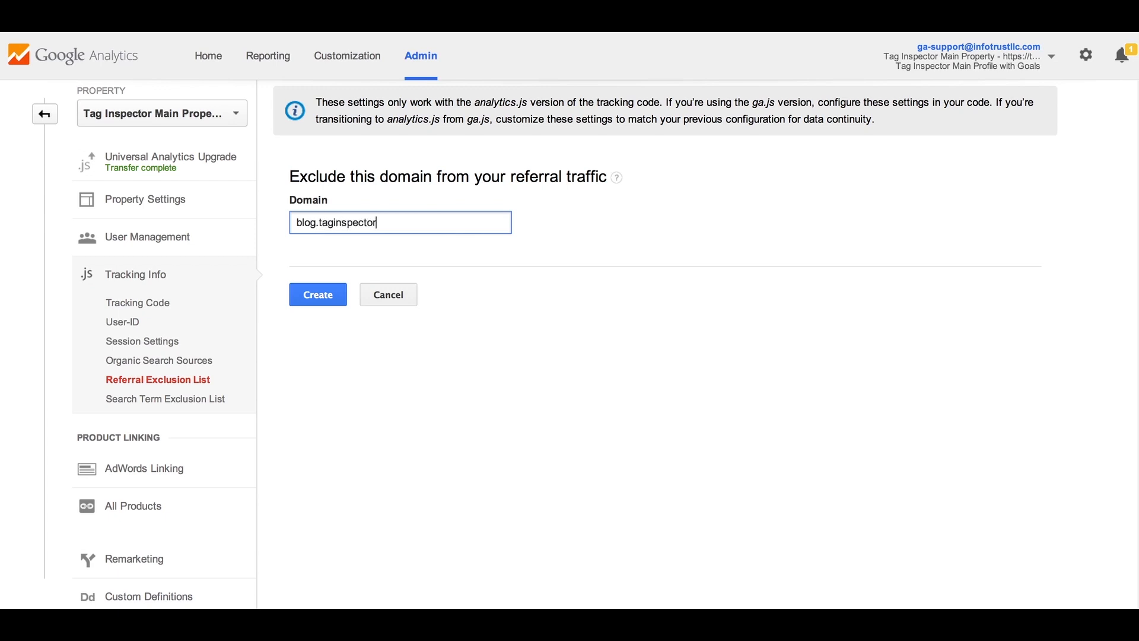
text(.com)
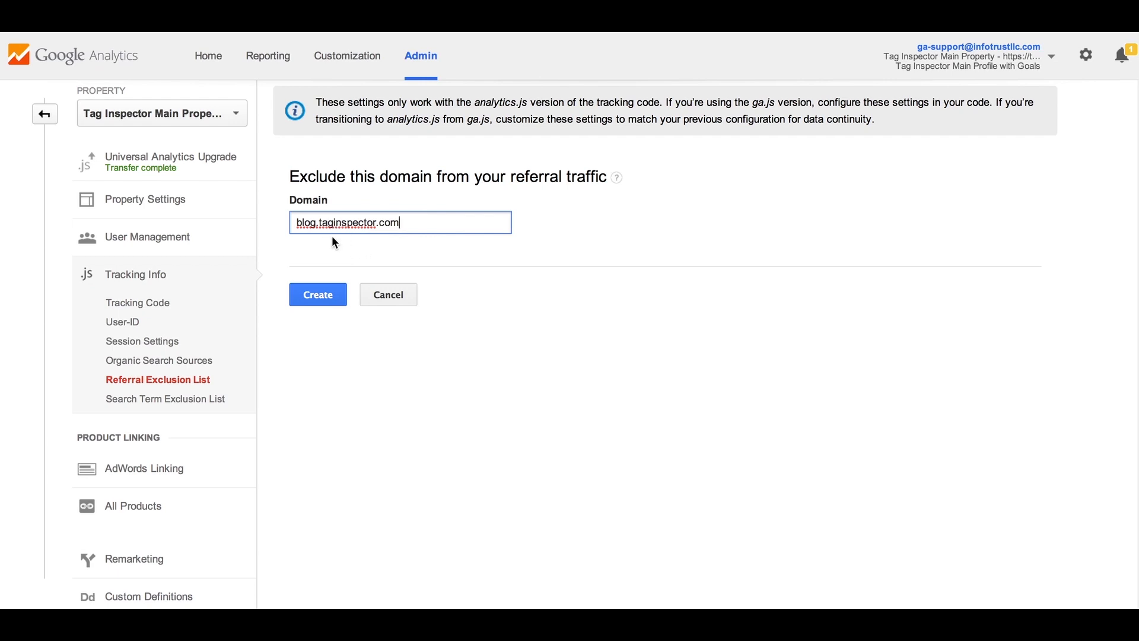
click(318, 294)
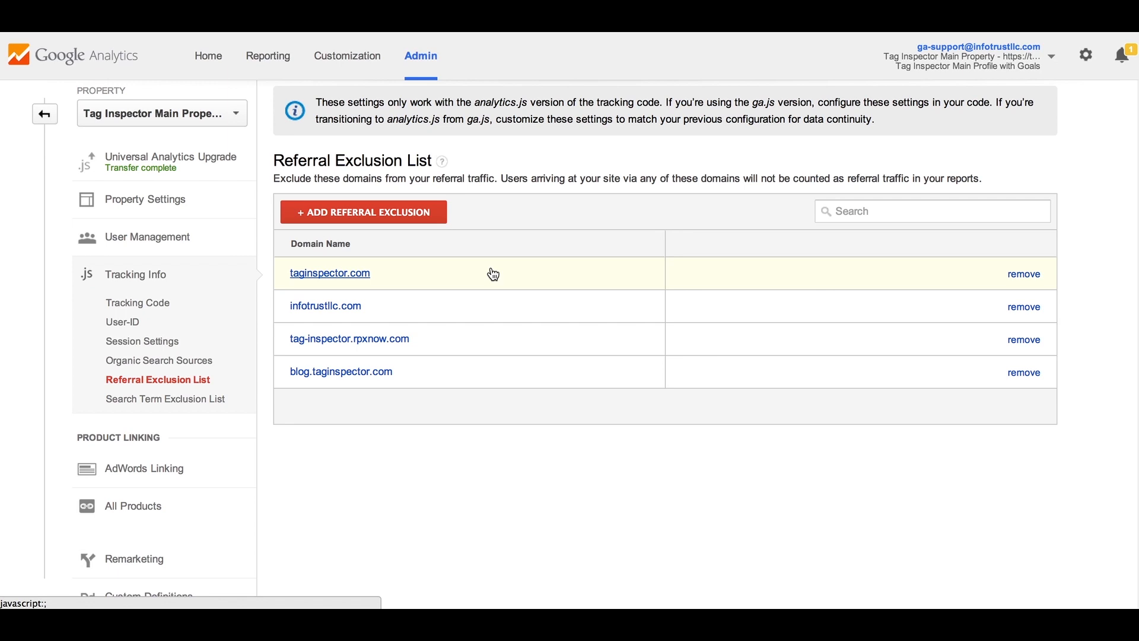
mouse_move(405, 377)
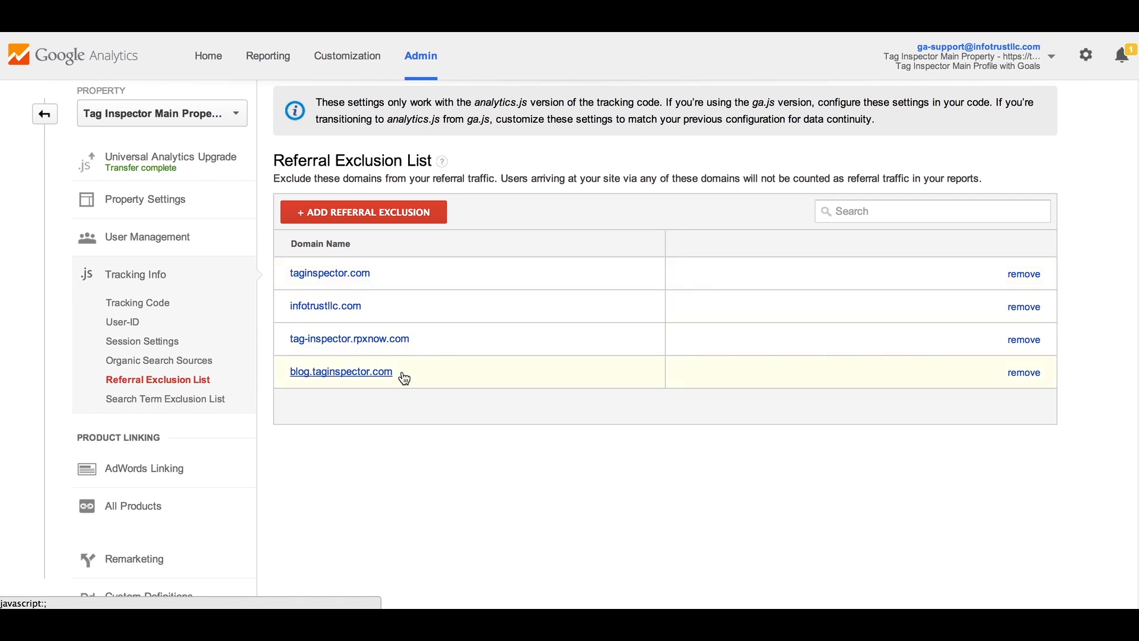
mouse_move(392, 470)
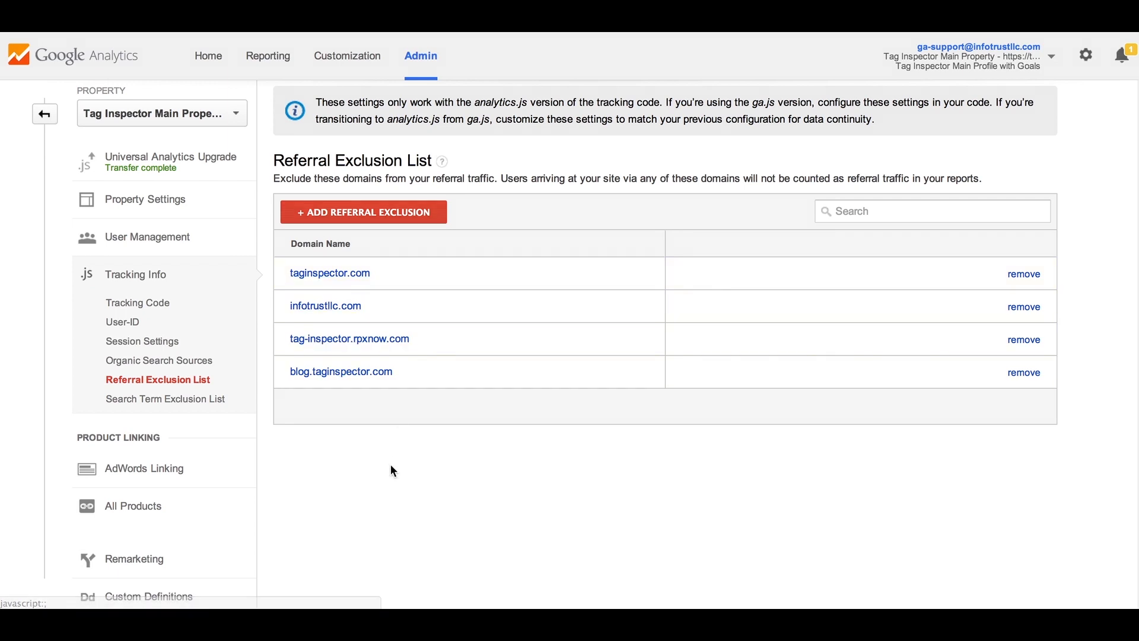